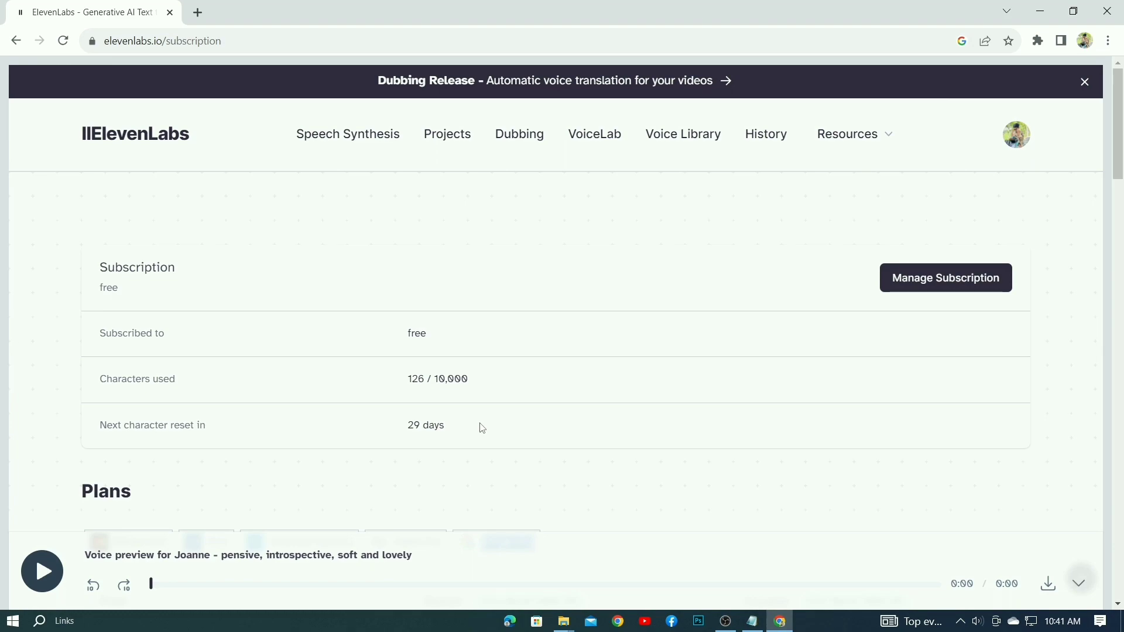
mouse_move(368, 162)
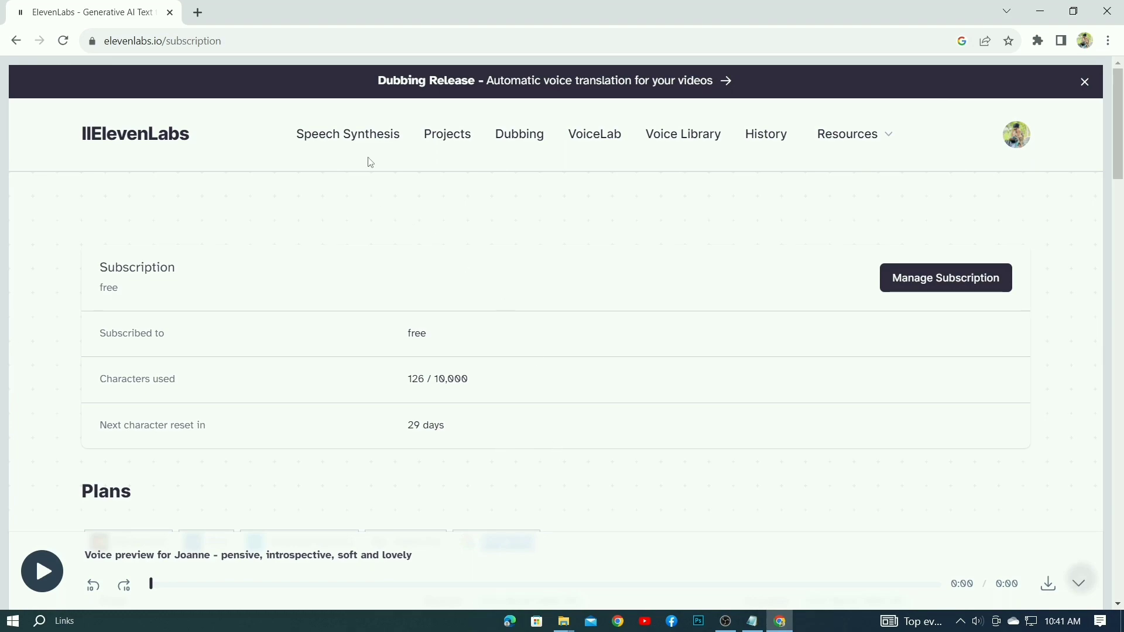
Browse the community Voice Library and preview the trailer narrator voice.
click(347, 133)
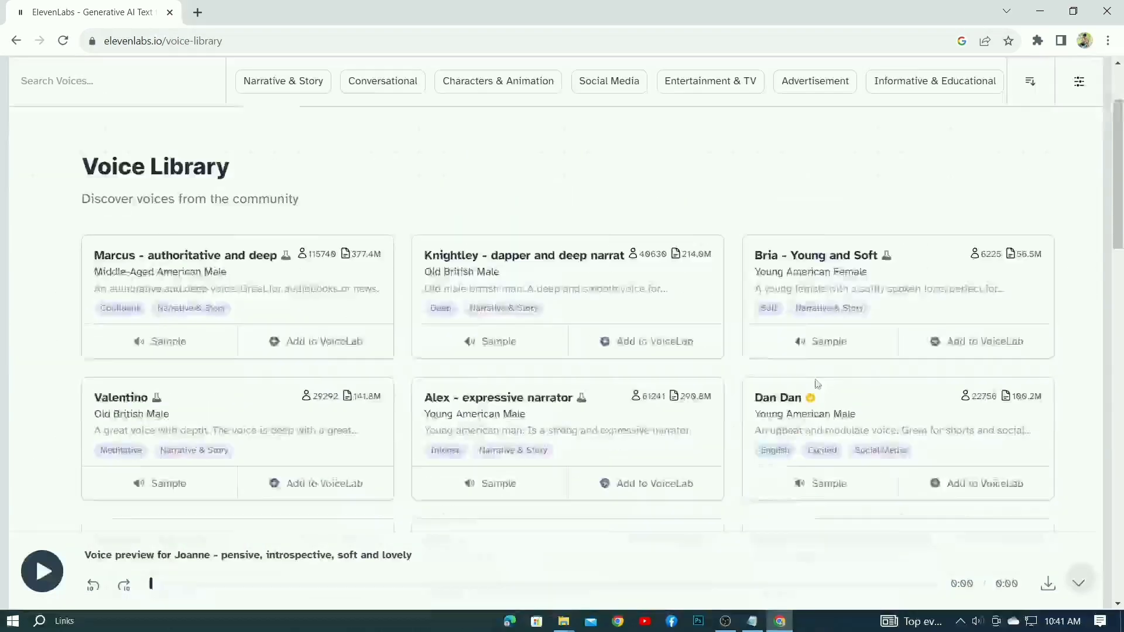
scroll(down, 3)
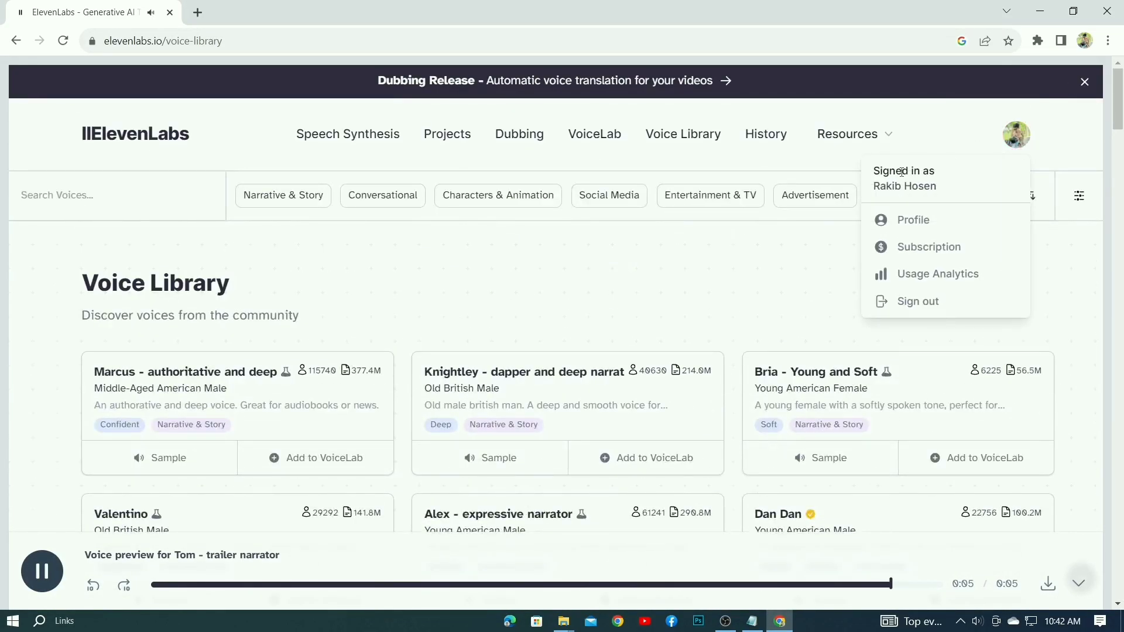
Review the Free, Starter and Creator plan features on the account's Subscription page.
click(927, 247)
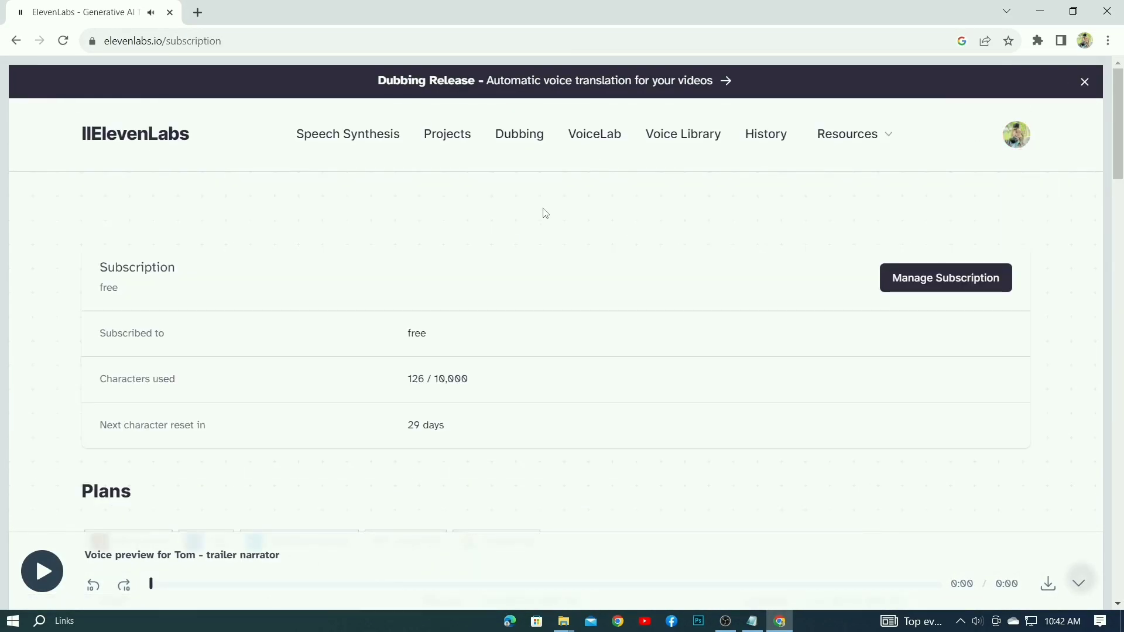
scroll(down, 3)
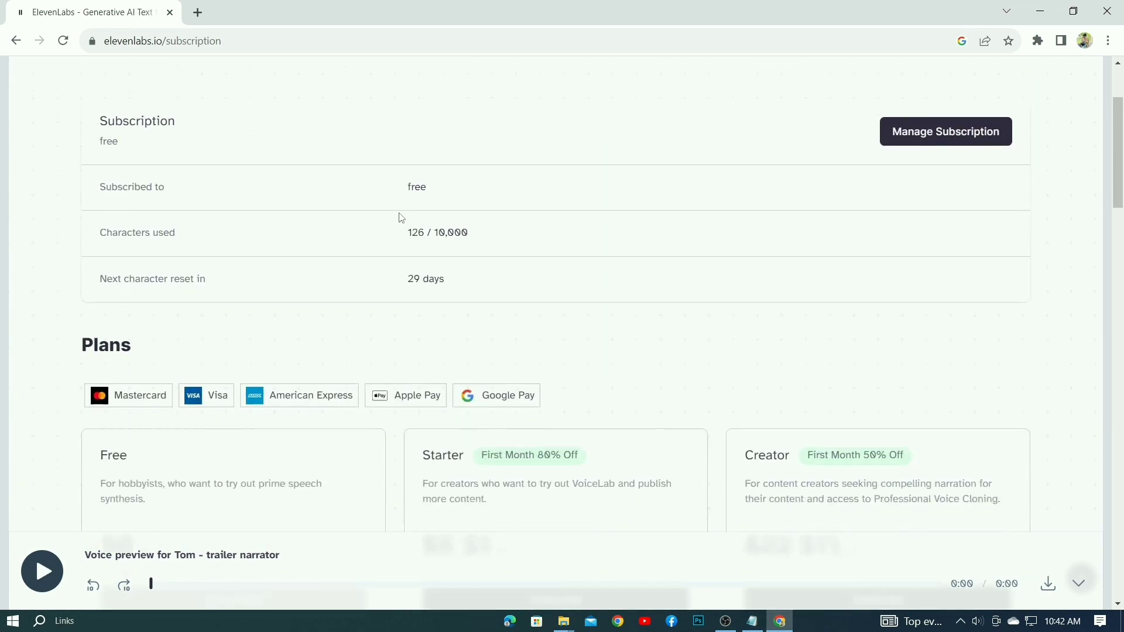
scroll(down, 3)
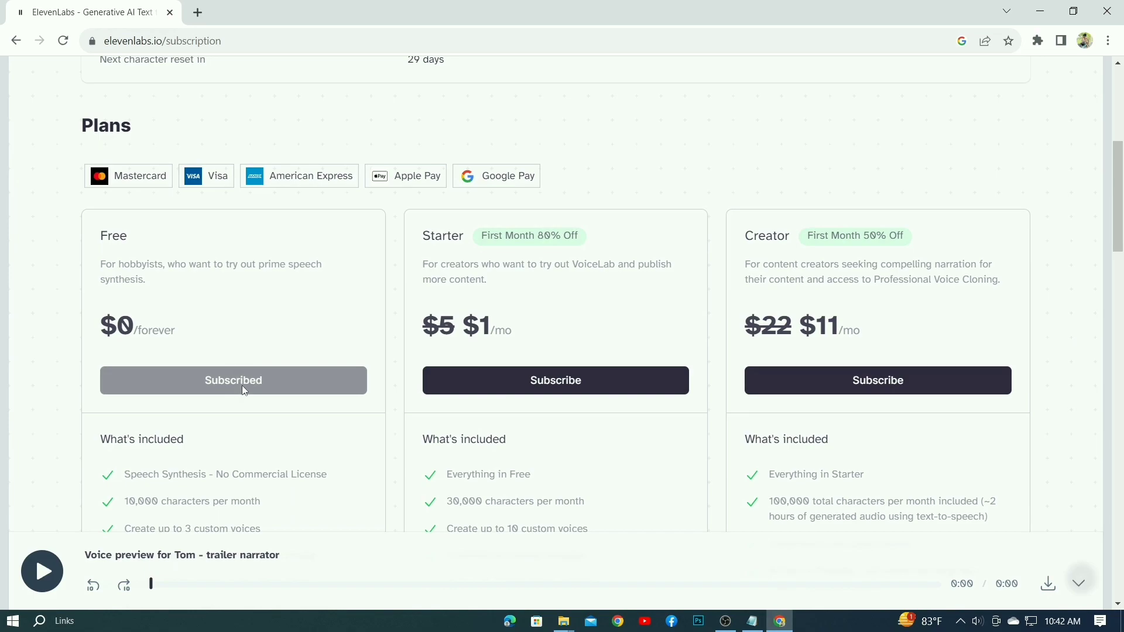
scroll(down, 3)
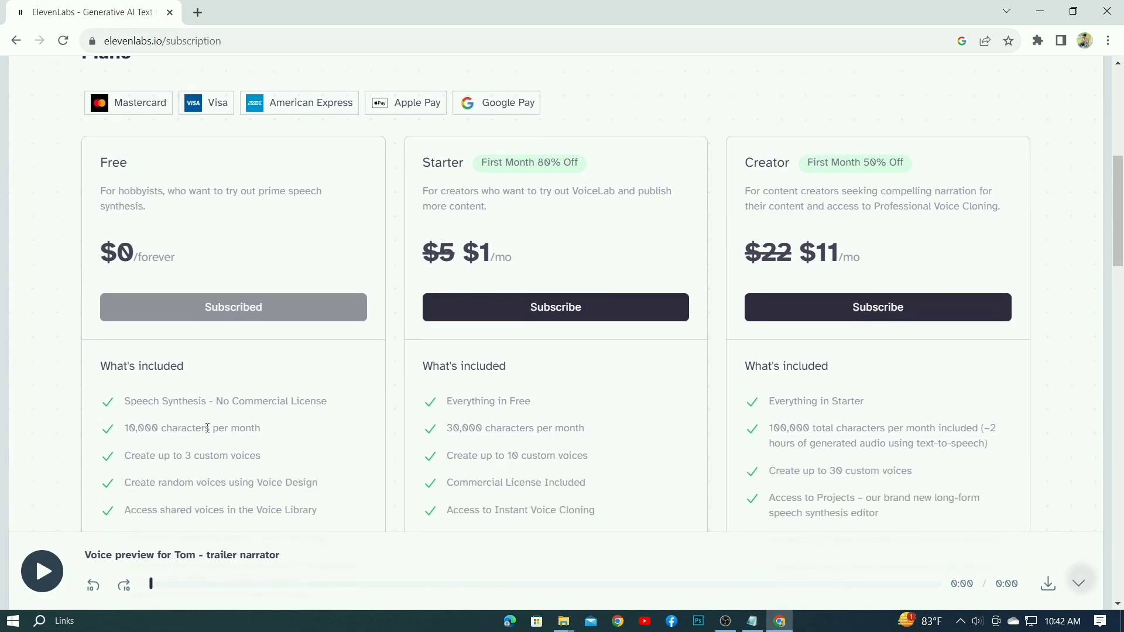
mouse_move(487, 425)
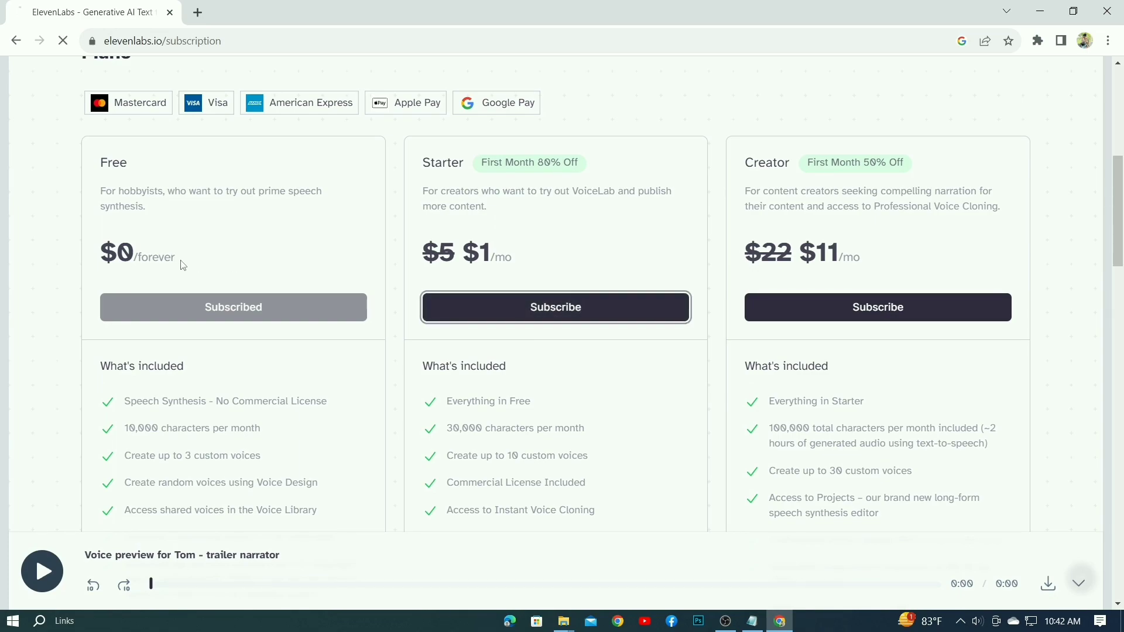
Set the checkout country to Antarctica and start the cardholder name field.
click(555, 307)
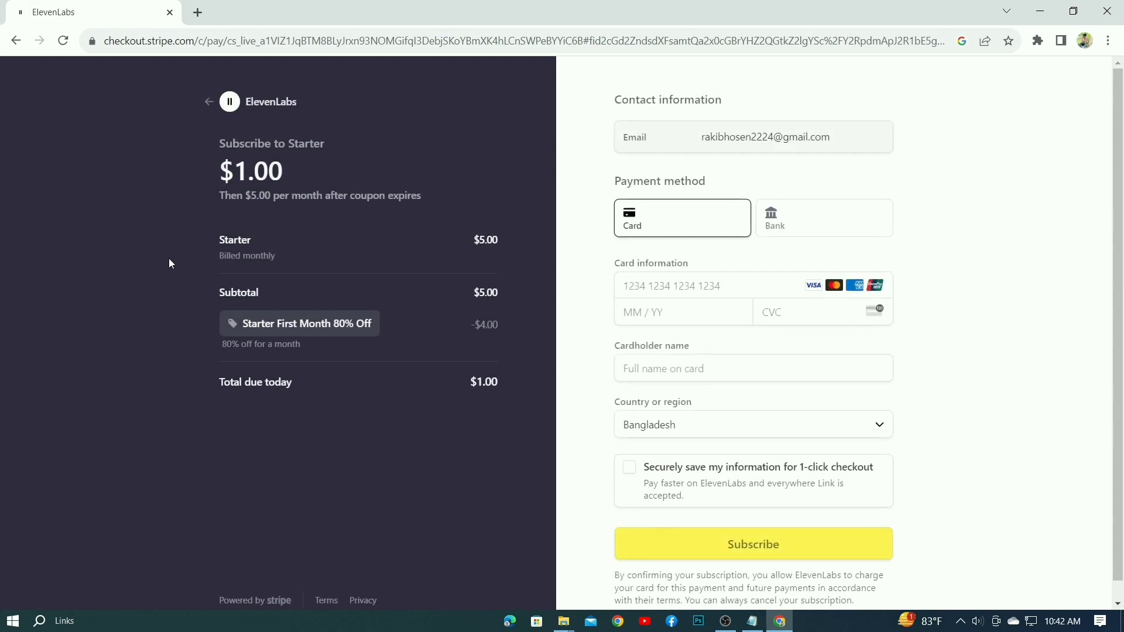
click(752, 424)
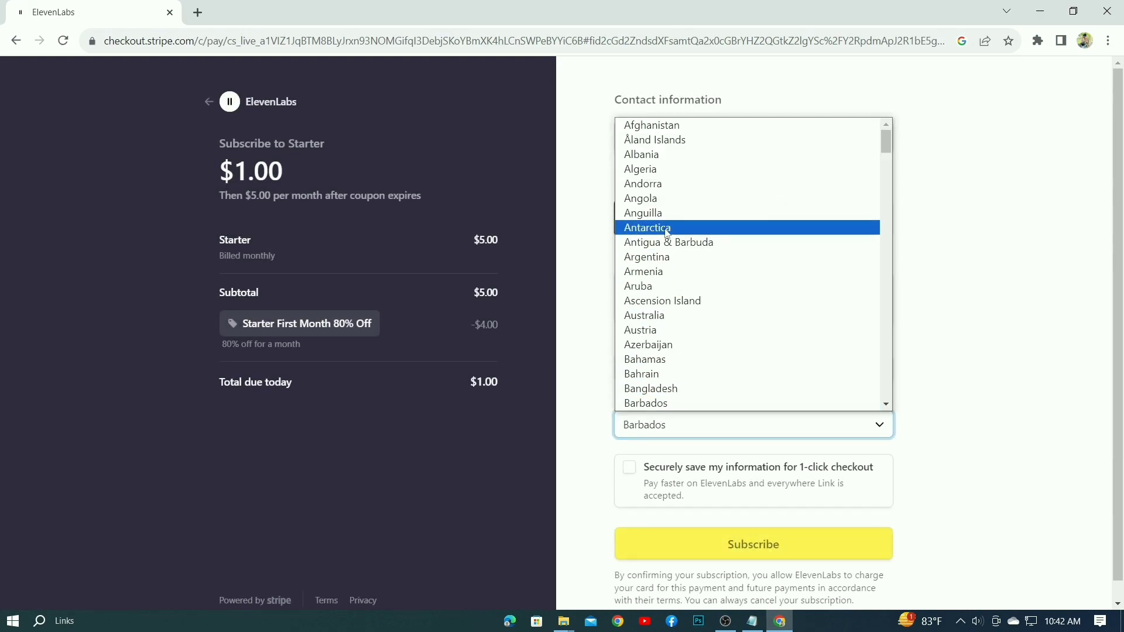
click(646, 228)
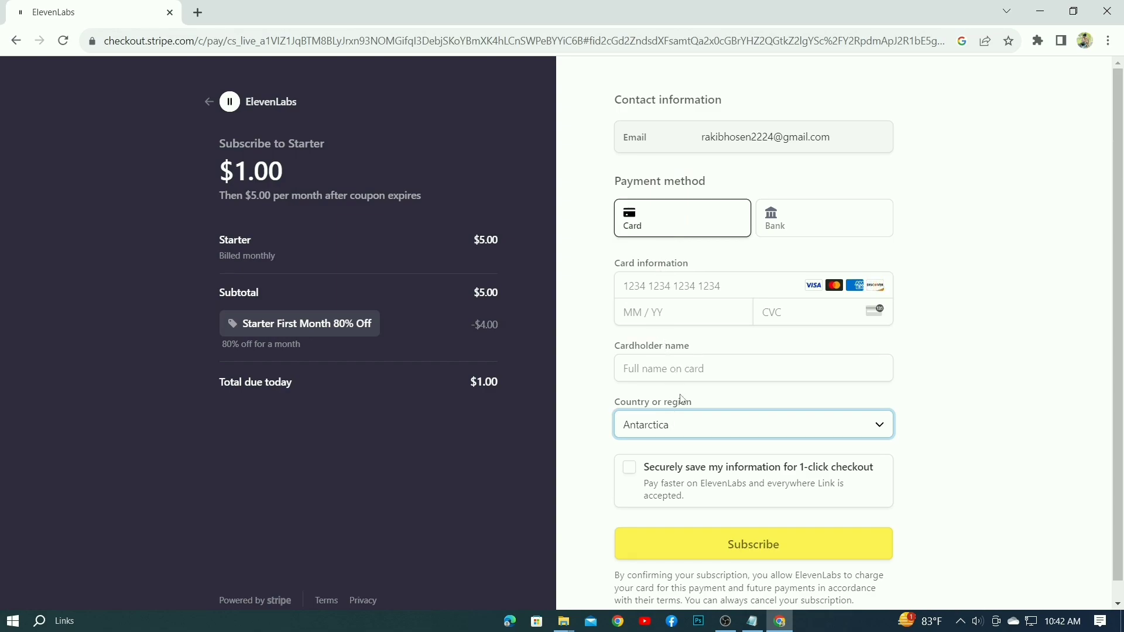
click(752, 367)
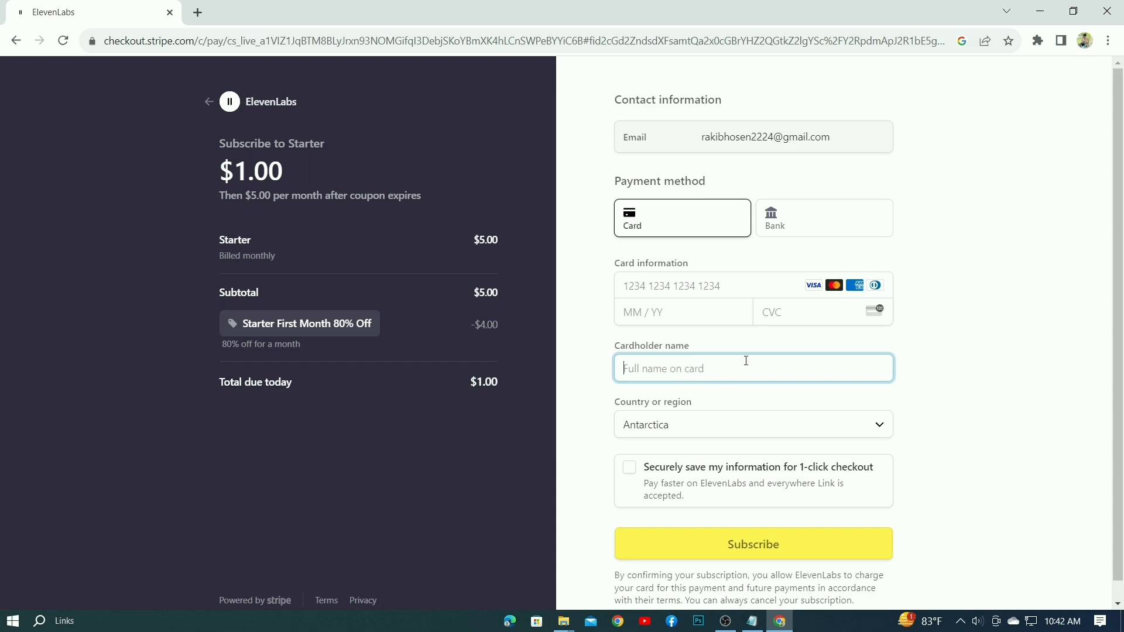
Switch payment from card to bank account, then leave checkout for ElevenLabs.
click(823, 218)
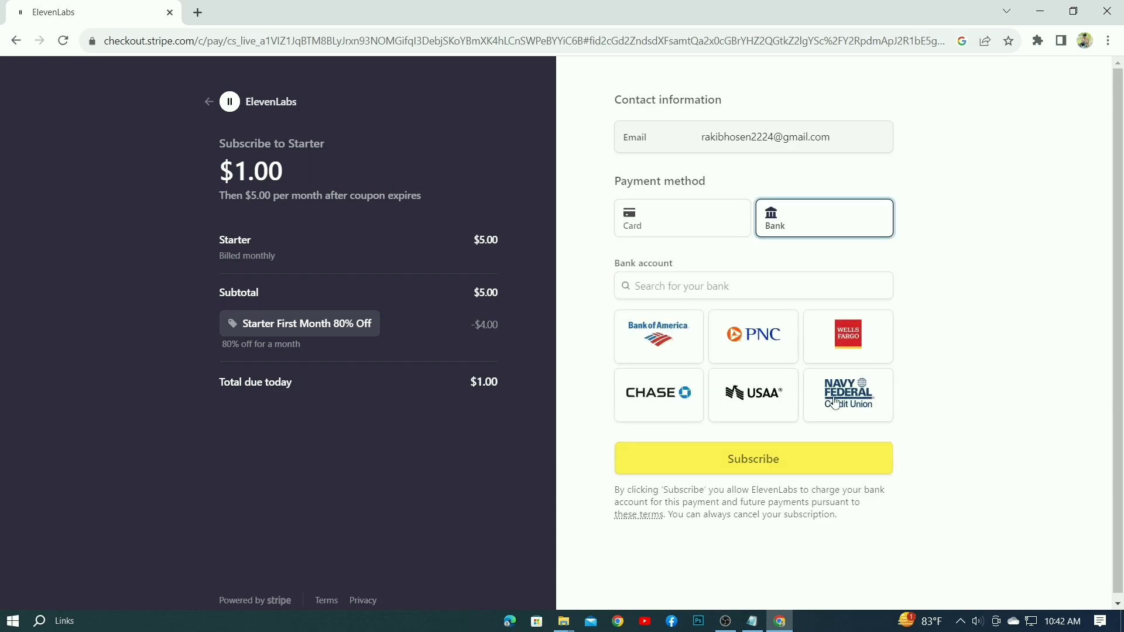
mouse_move(763, 353)
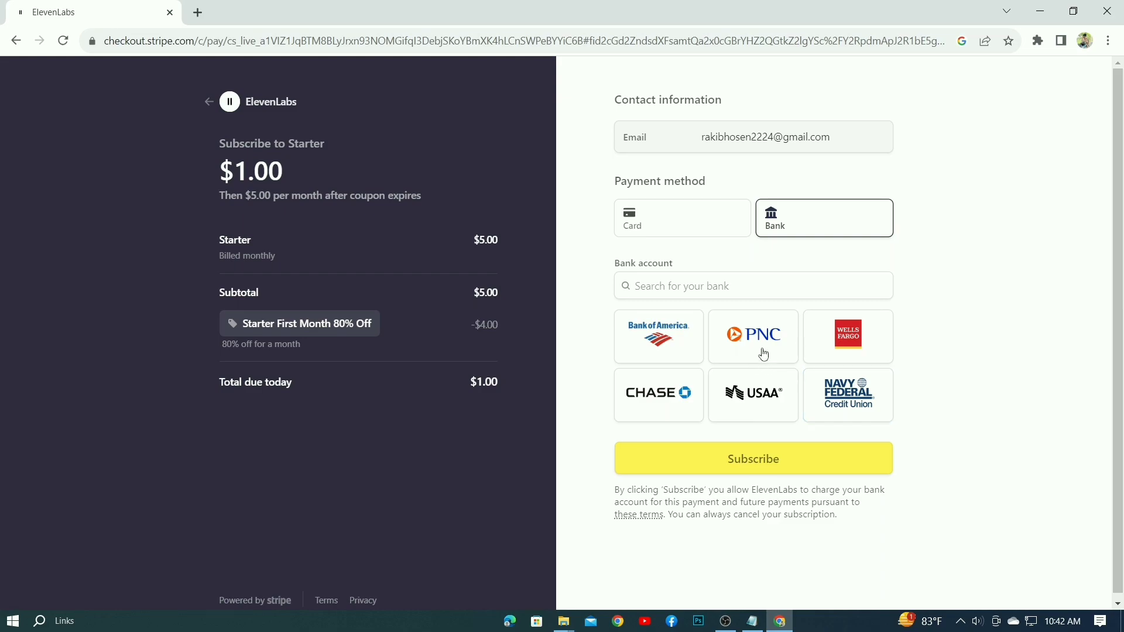
click(681, 217)
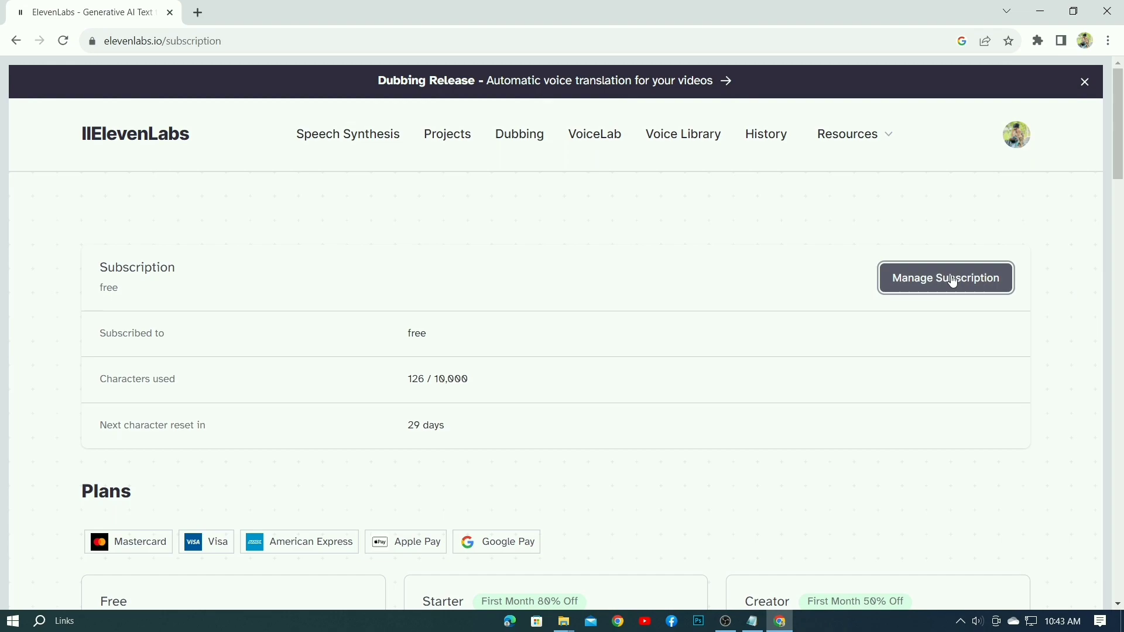
Reach the Add payment method form in the Stripe billing portal.
click(944, 278)
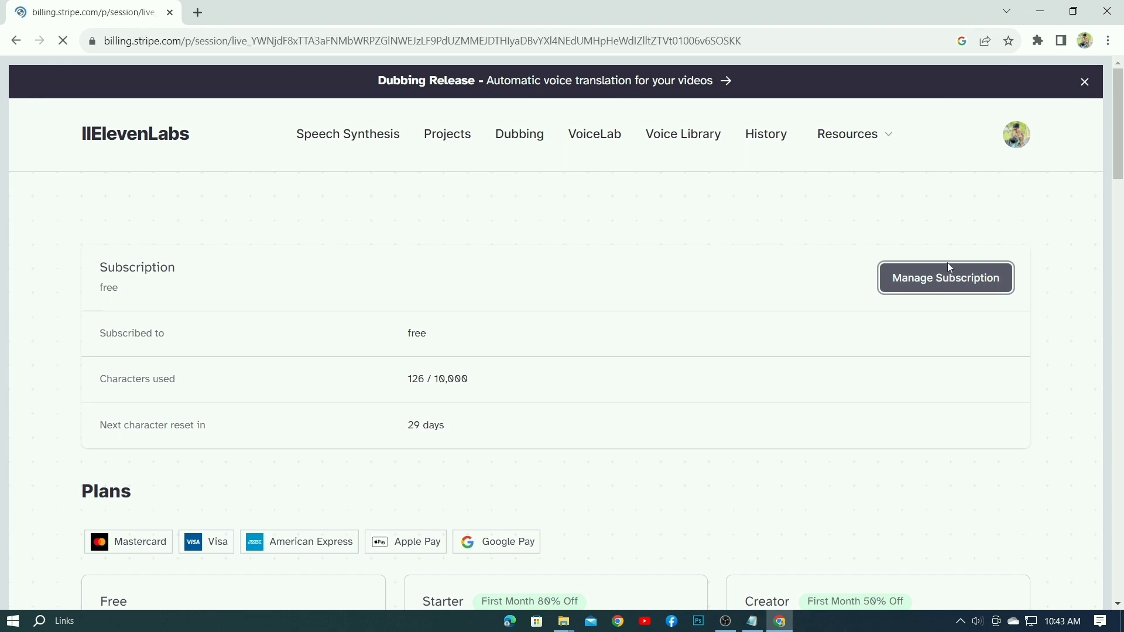
click(944, 278)
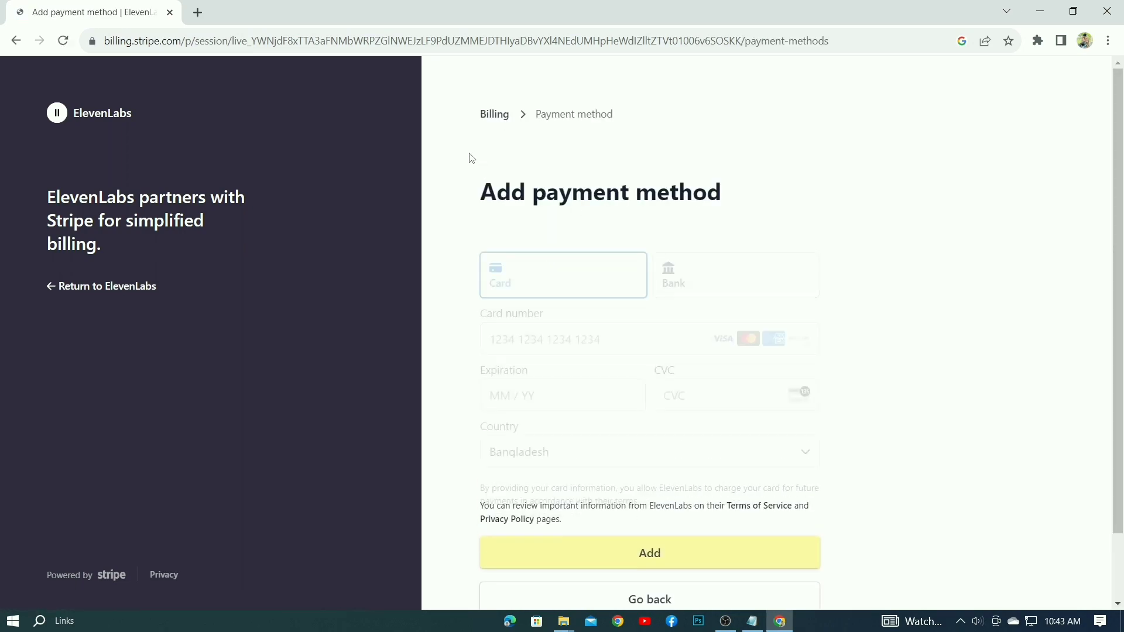
Search the Bank tab for 'q', clear it, then search 'go' with no banks found.
scroll(down, 3)
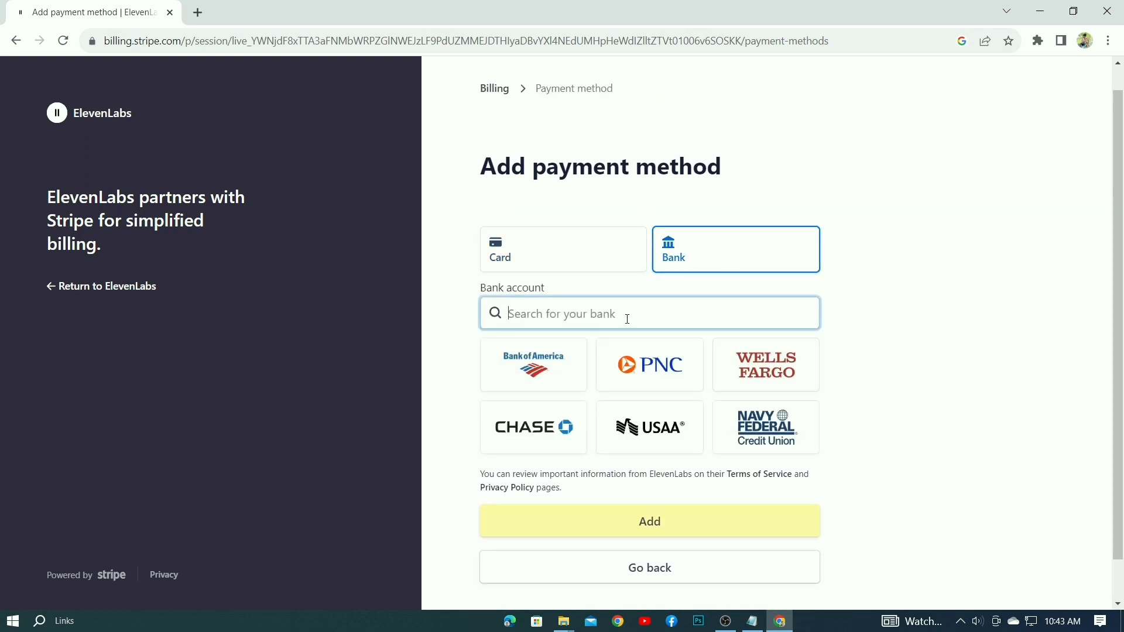
text(q)
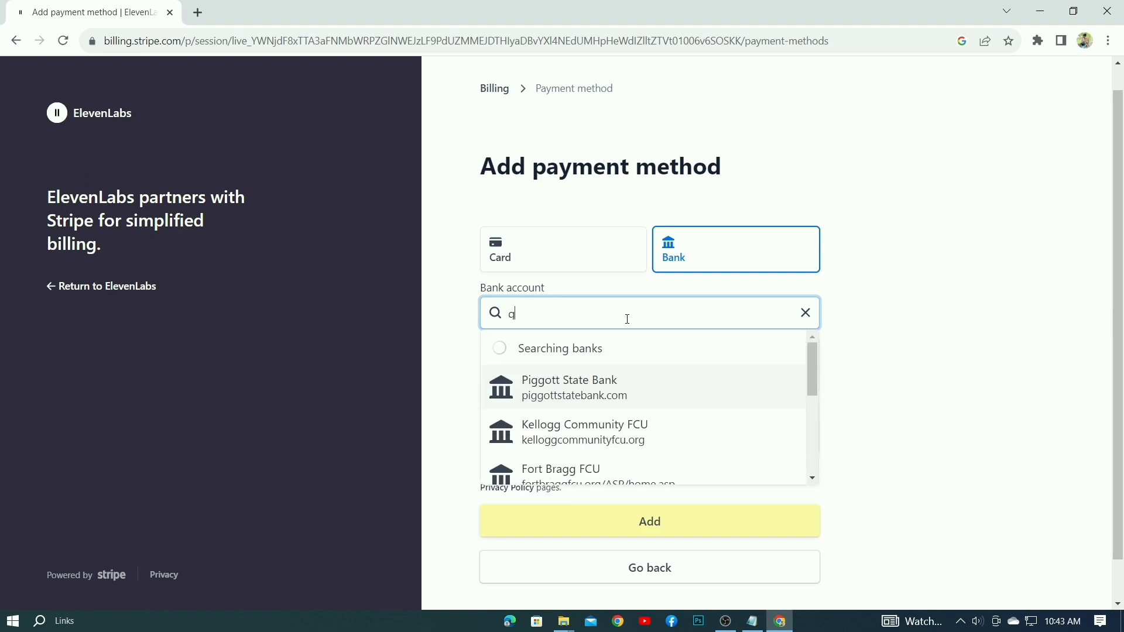
click(805, 314)
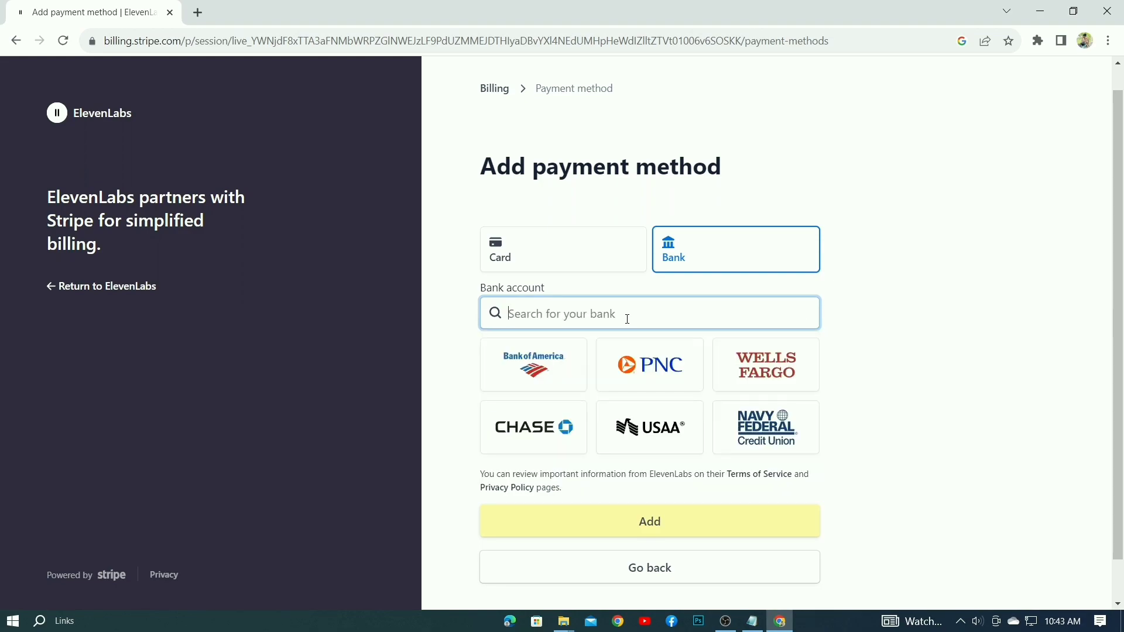
text(google pay)
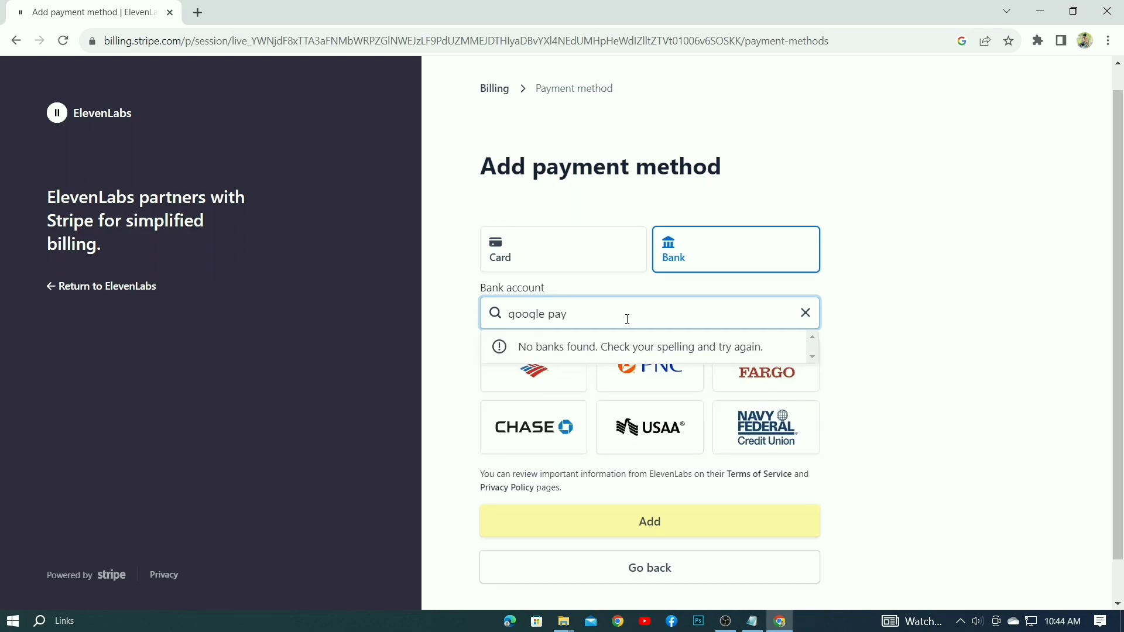
Toggle between Card and Bank payment, then go back to the billing overview.
click(563, 248)
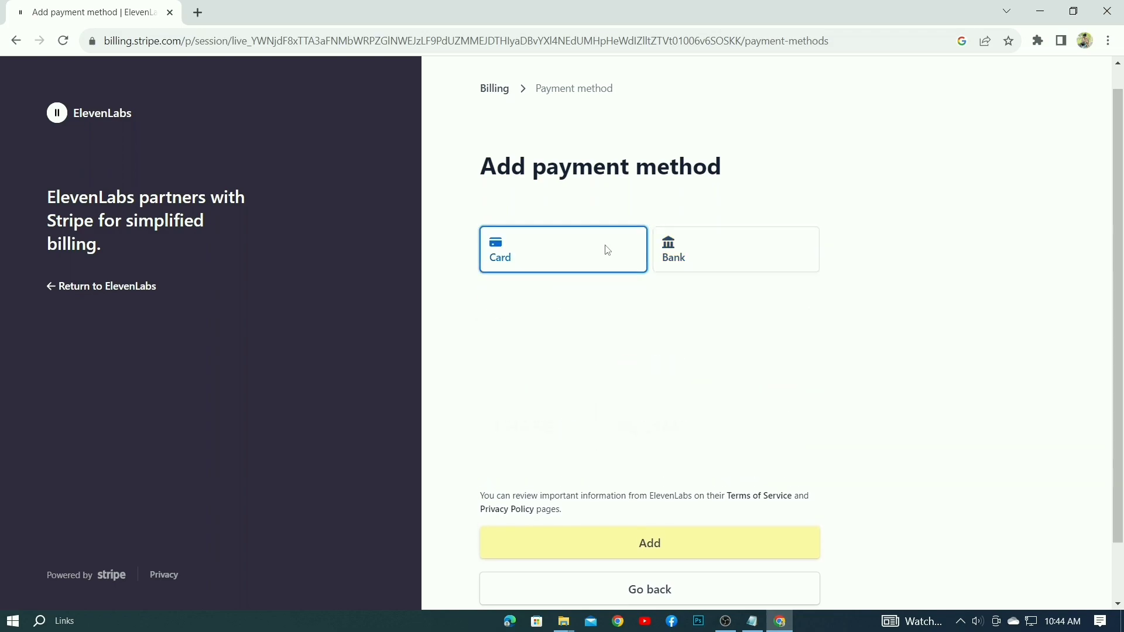
click(734, 248)
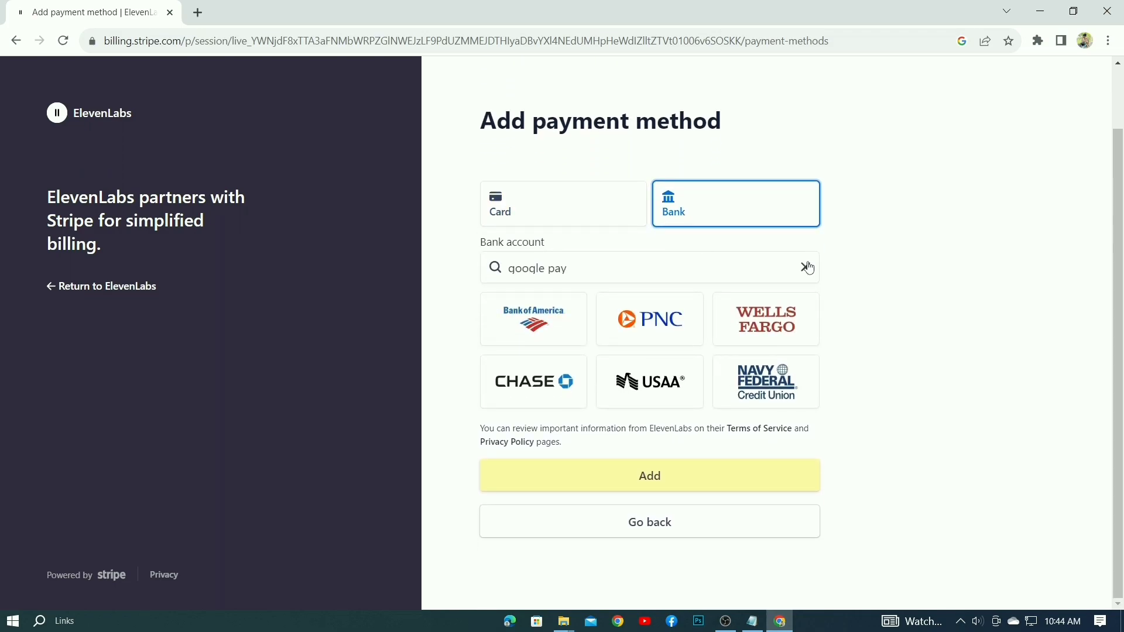
click(17, 40)
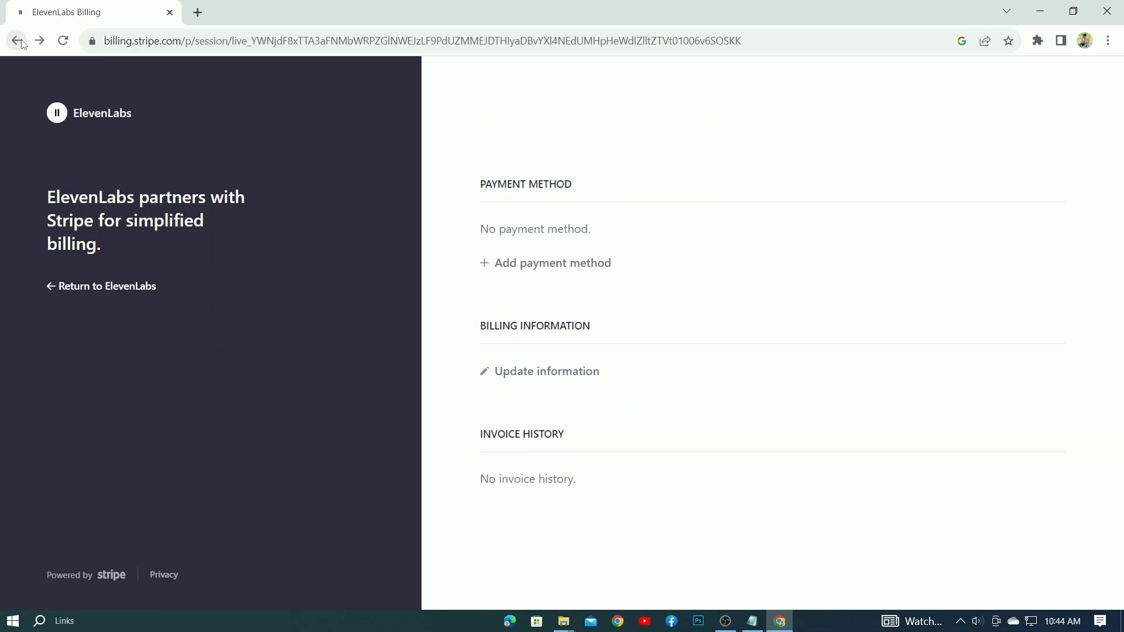
Review the tax ID type list in the billing information form.
click(547, 371)
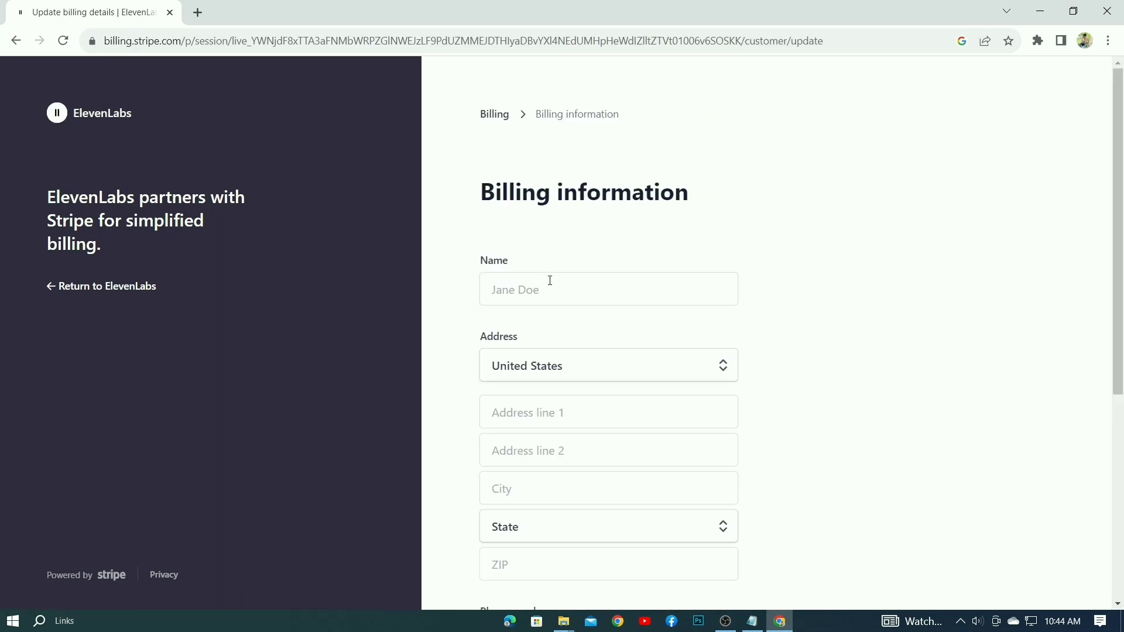
scroll(down, 3)
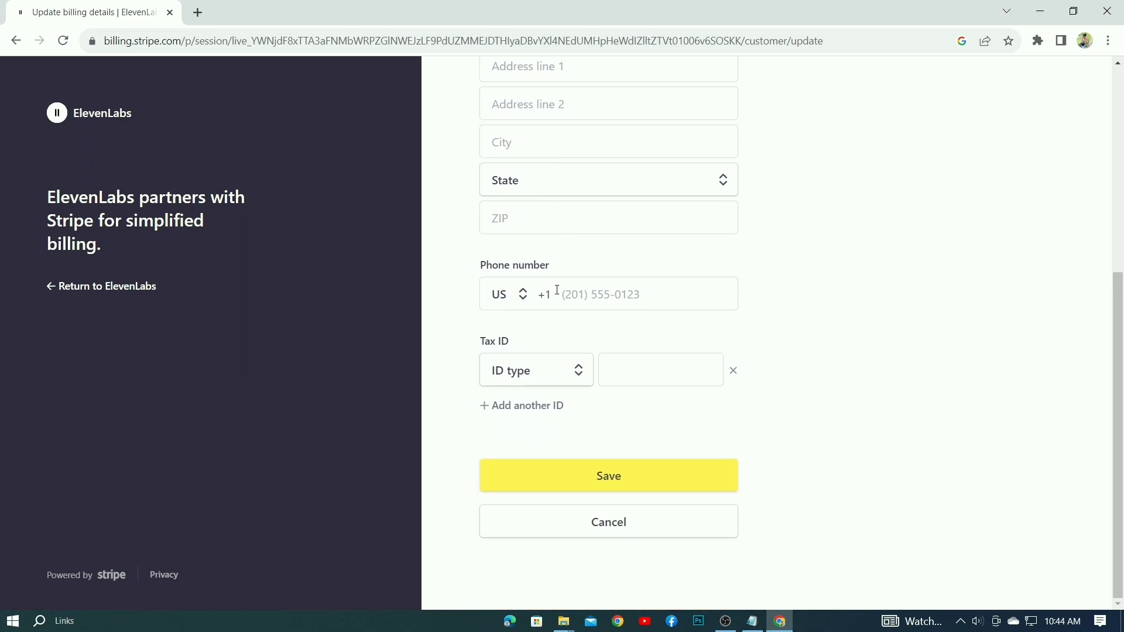
click(535, 370)
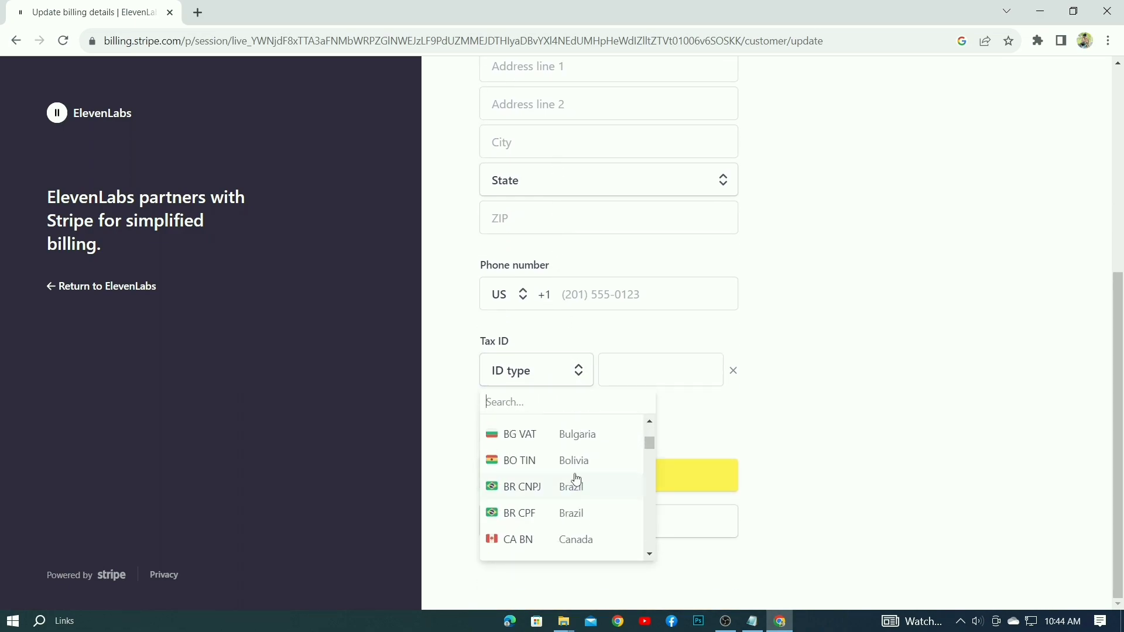
scroll(down, 3)
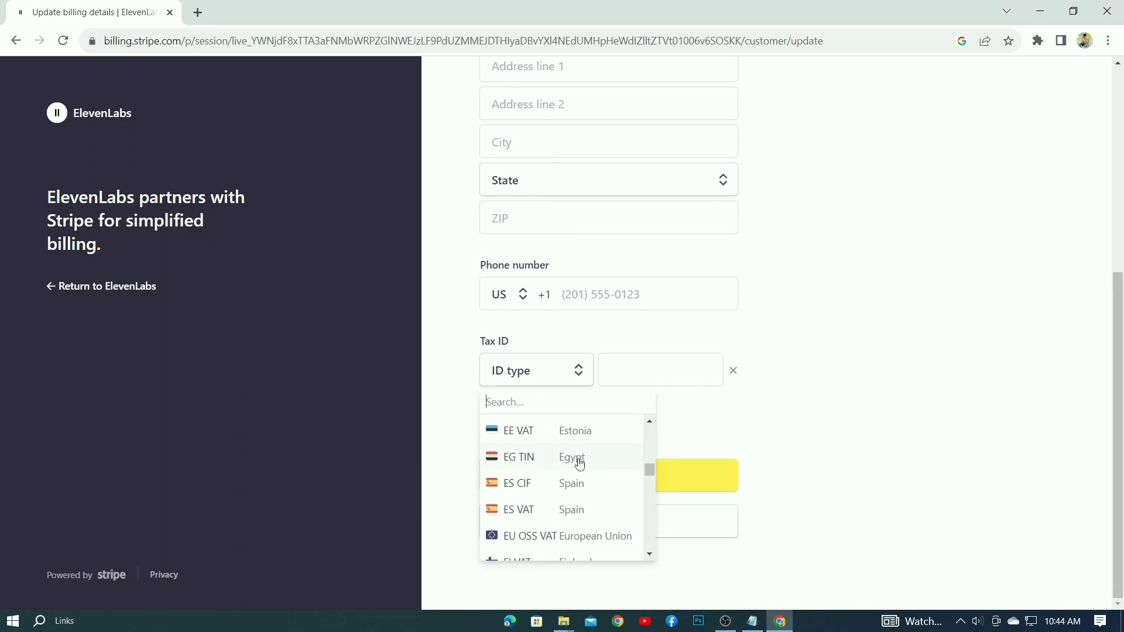
scroll(down, 3)
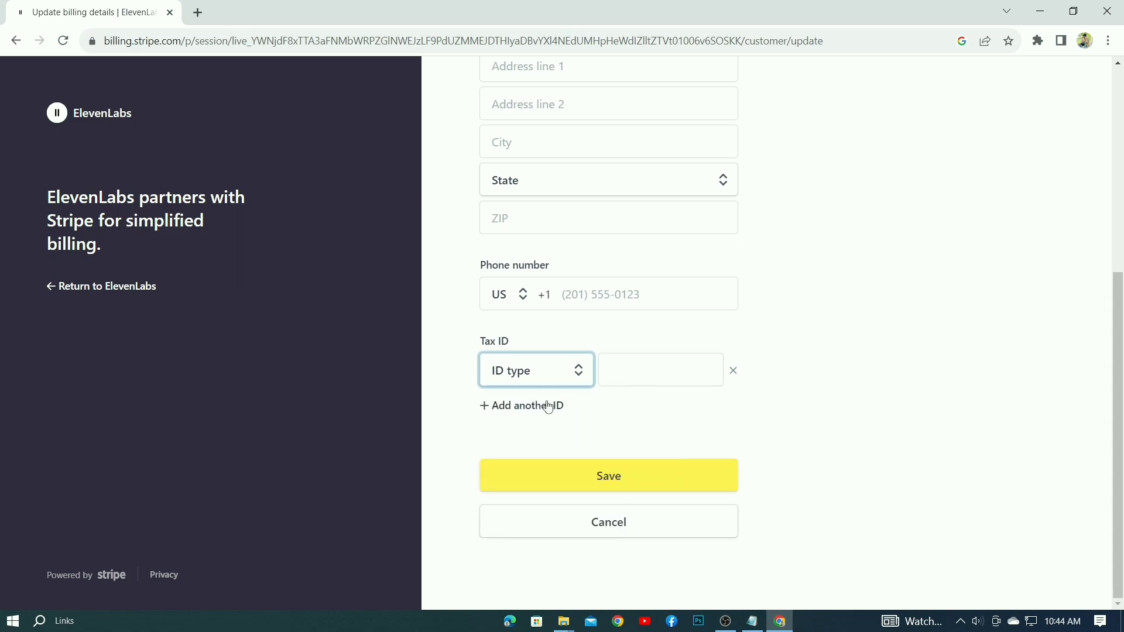
Add a second tax ID row of type US EIN, left unsaved.
click(521, 405)
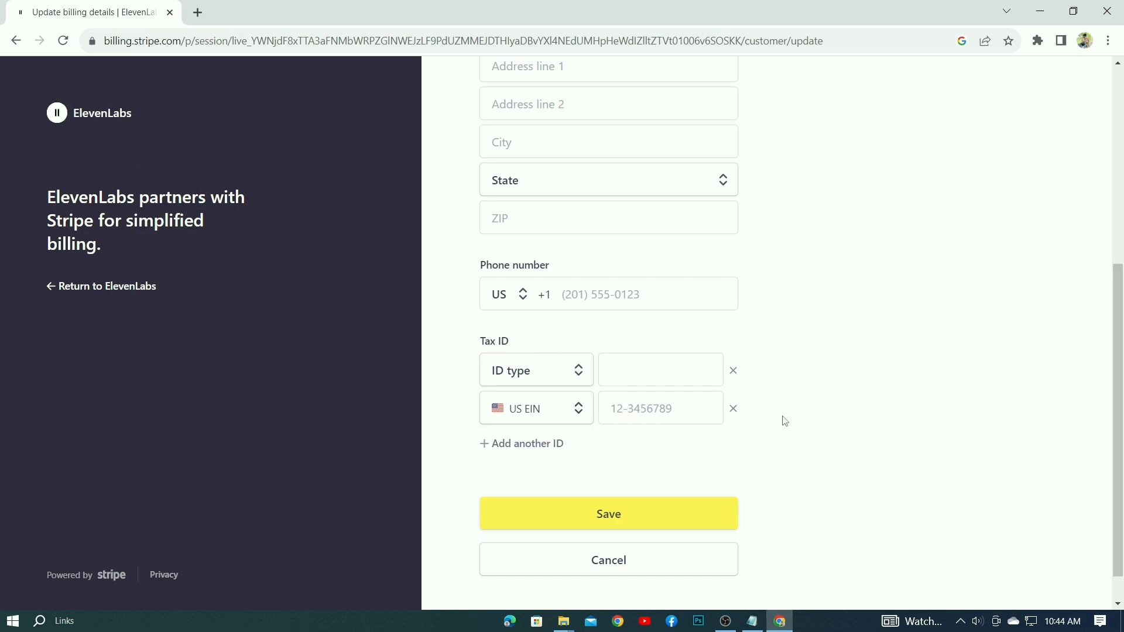
scroll(up, 3)
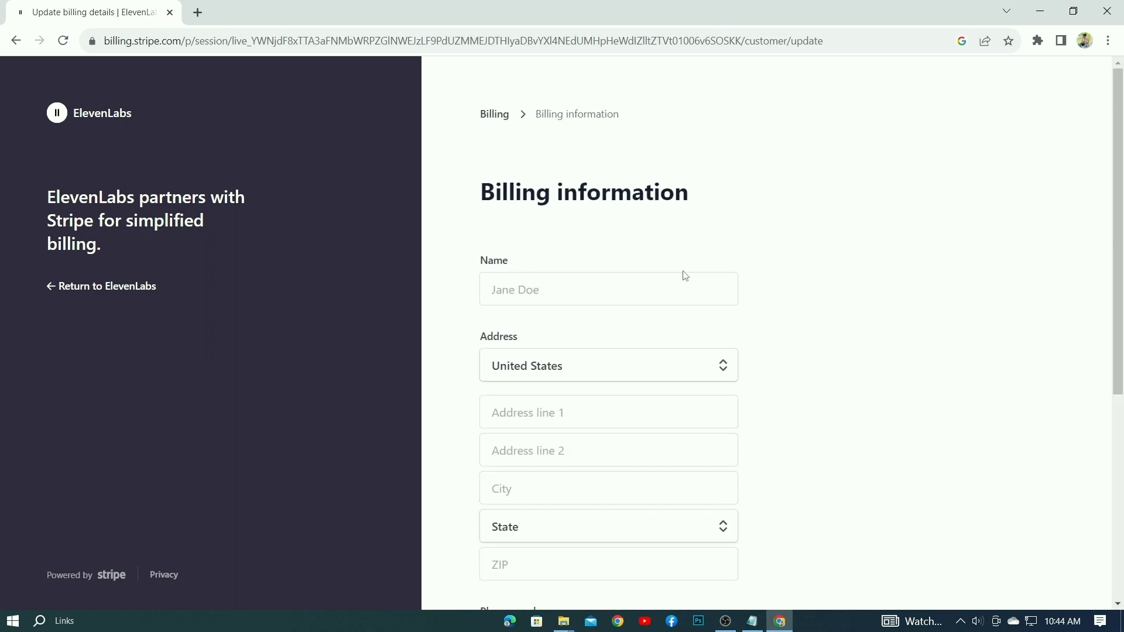
mouse_move(763, 560)
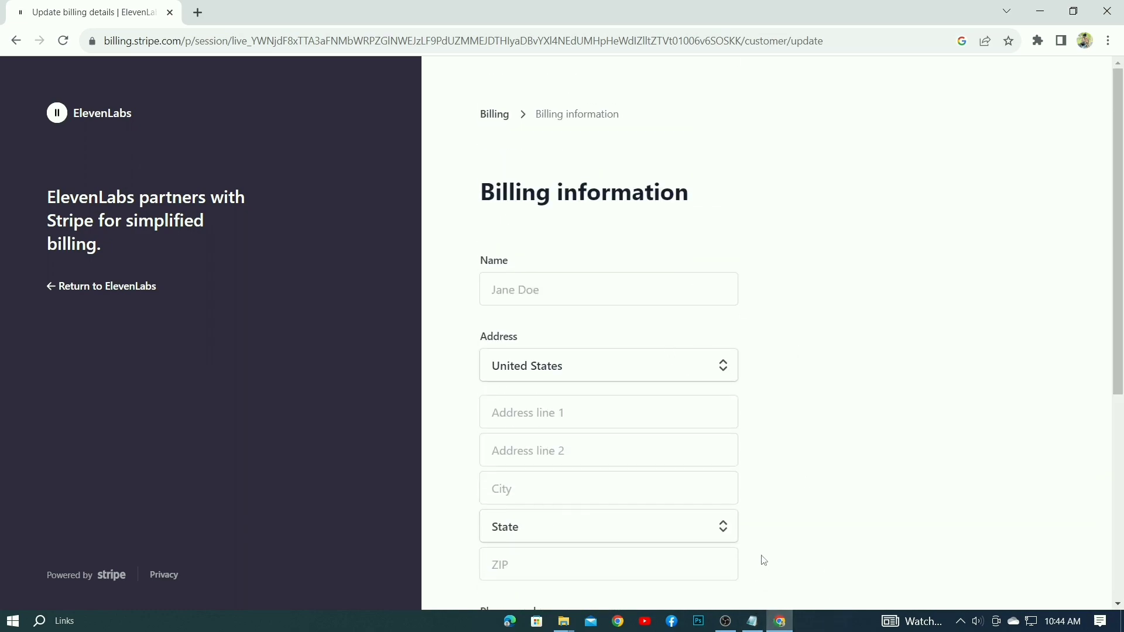